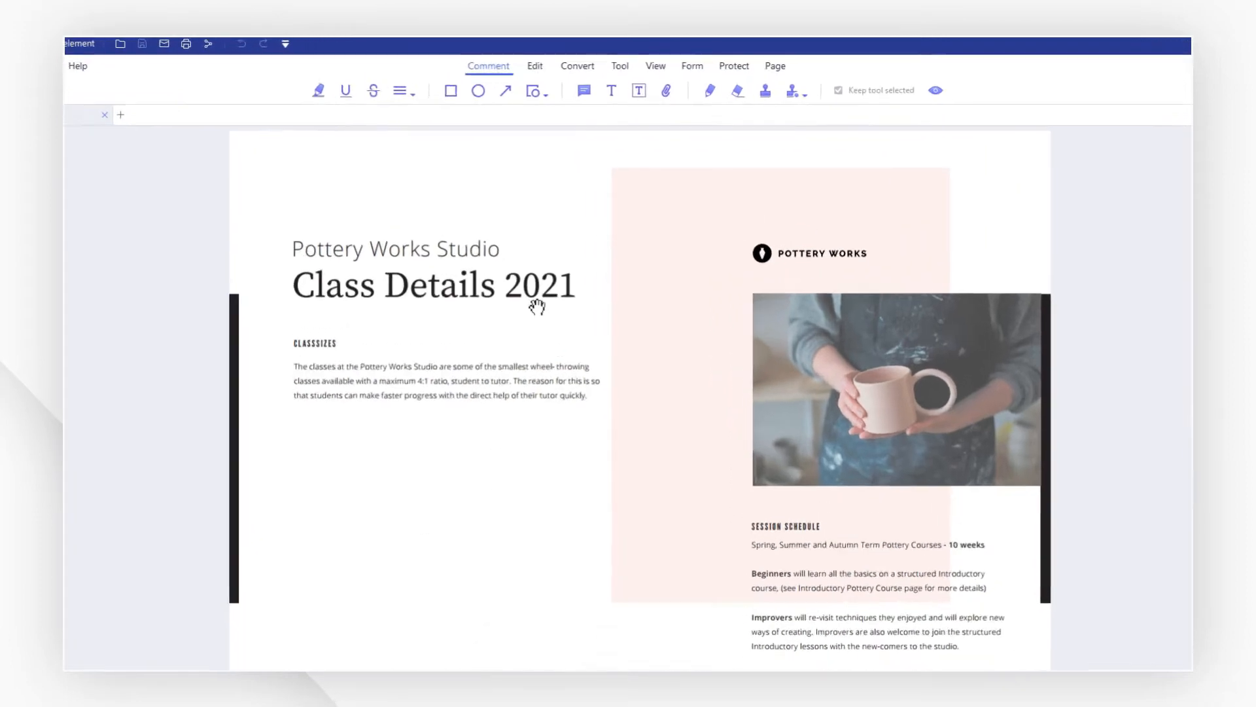
# In Edit mode, try Add Image twice and cancel the file chooser, leaving 1.png dragged onto the page
pyautogui.click(534, 66)
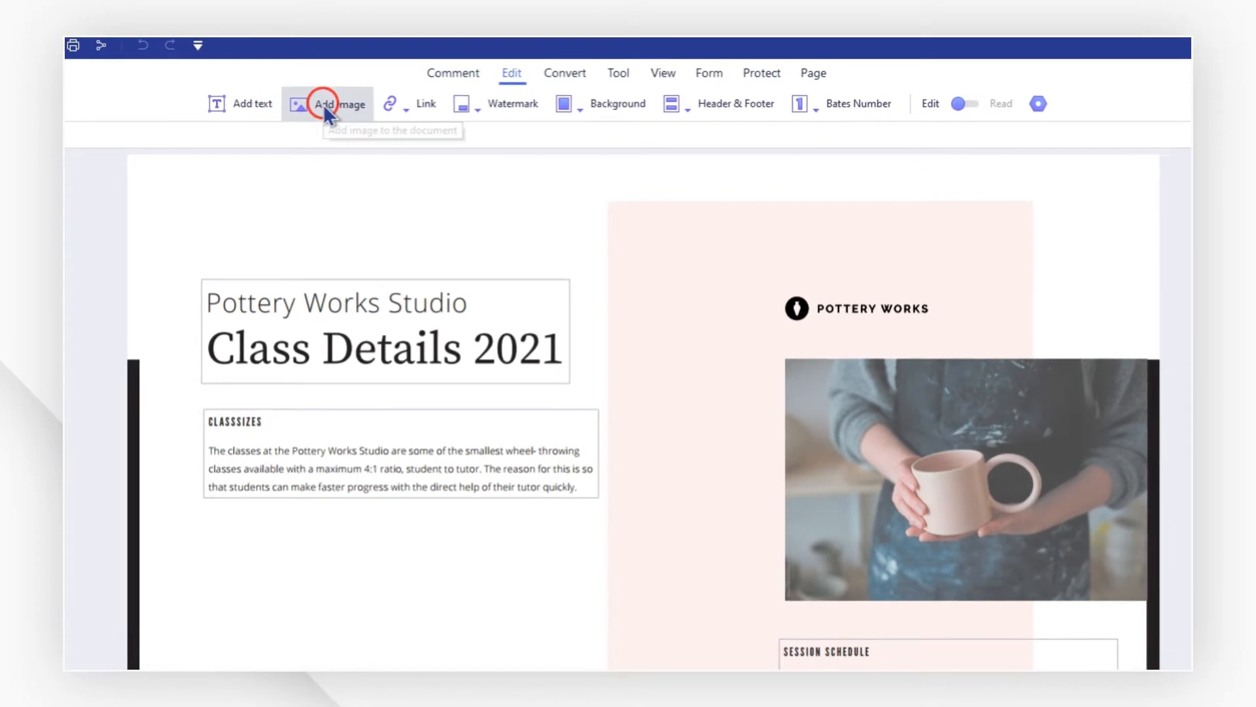
pyautogui.click(336, 104)
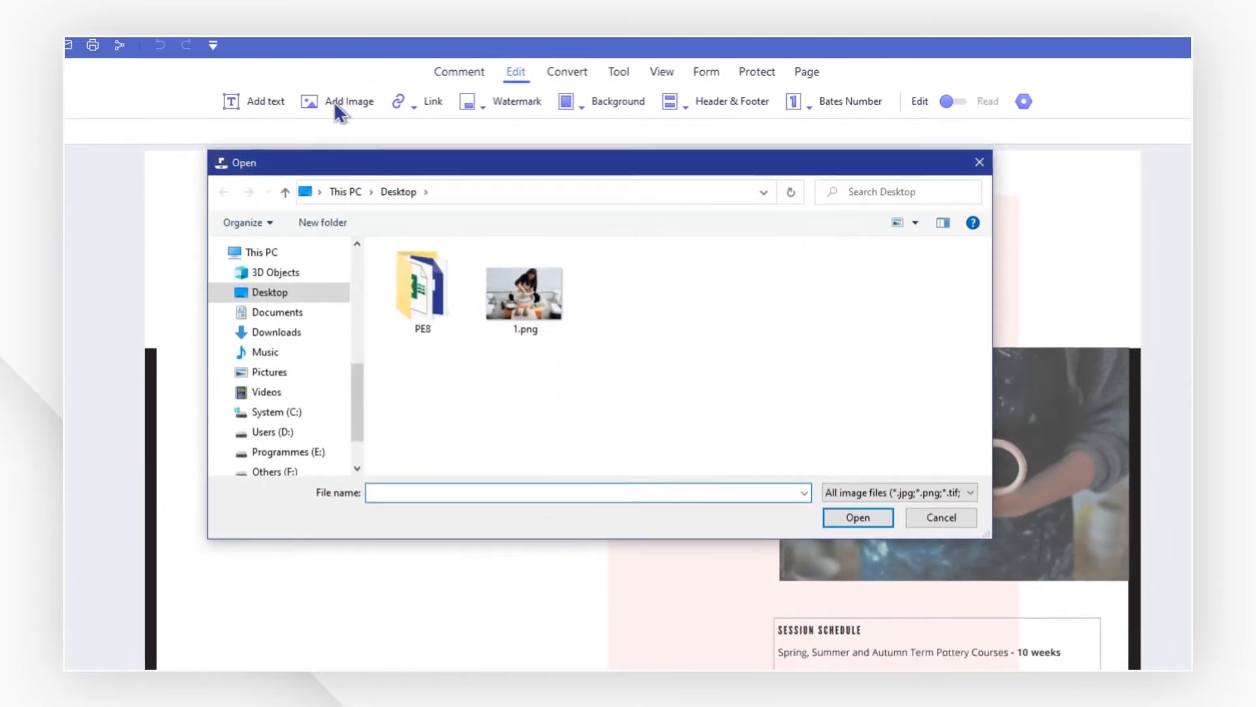
pyautogui.click(898, 471)
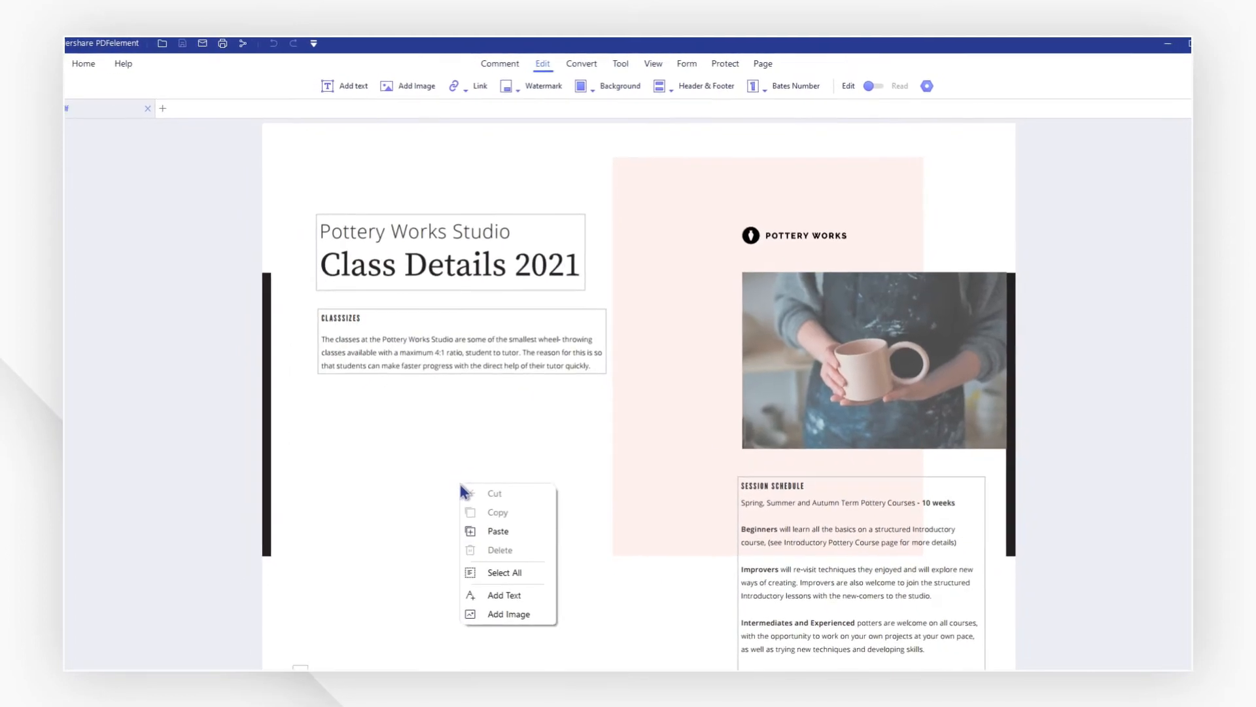
pyautogui.click(508, 614)
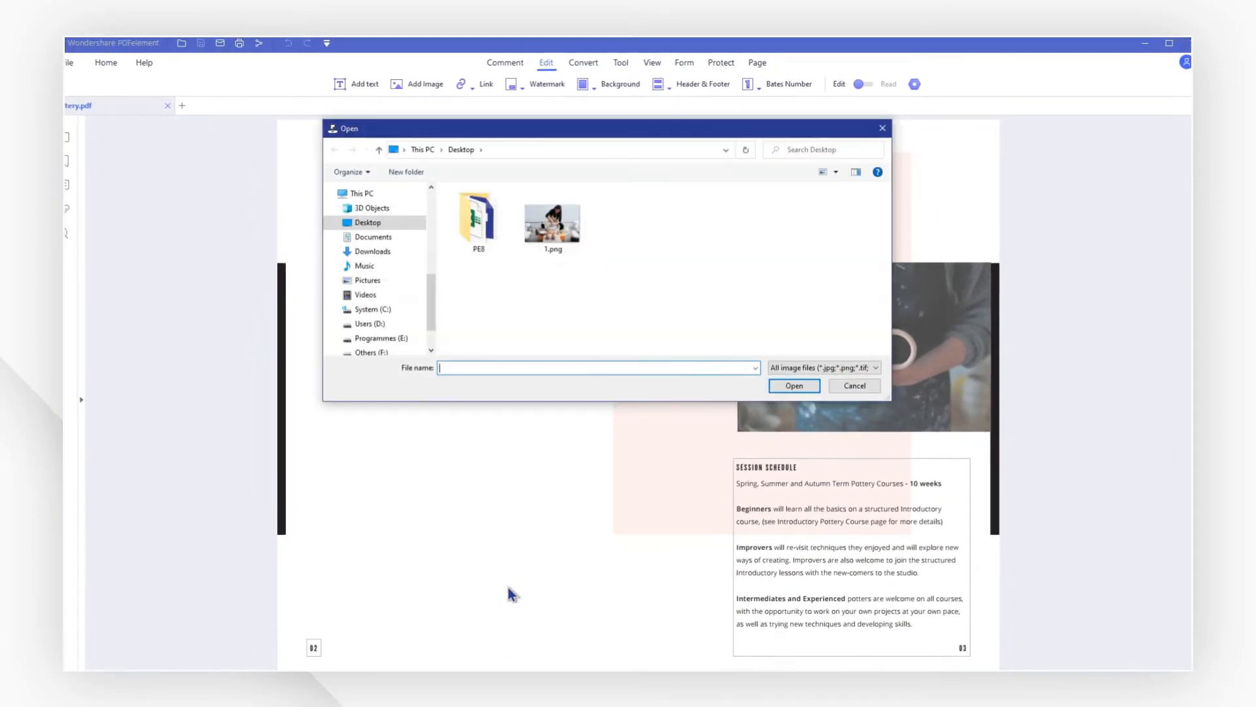
pyautogui.click(854, 384)
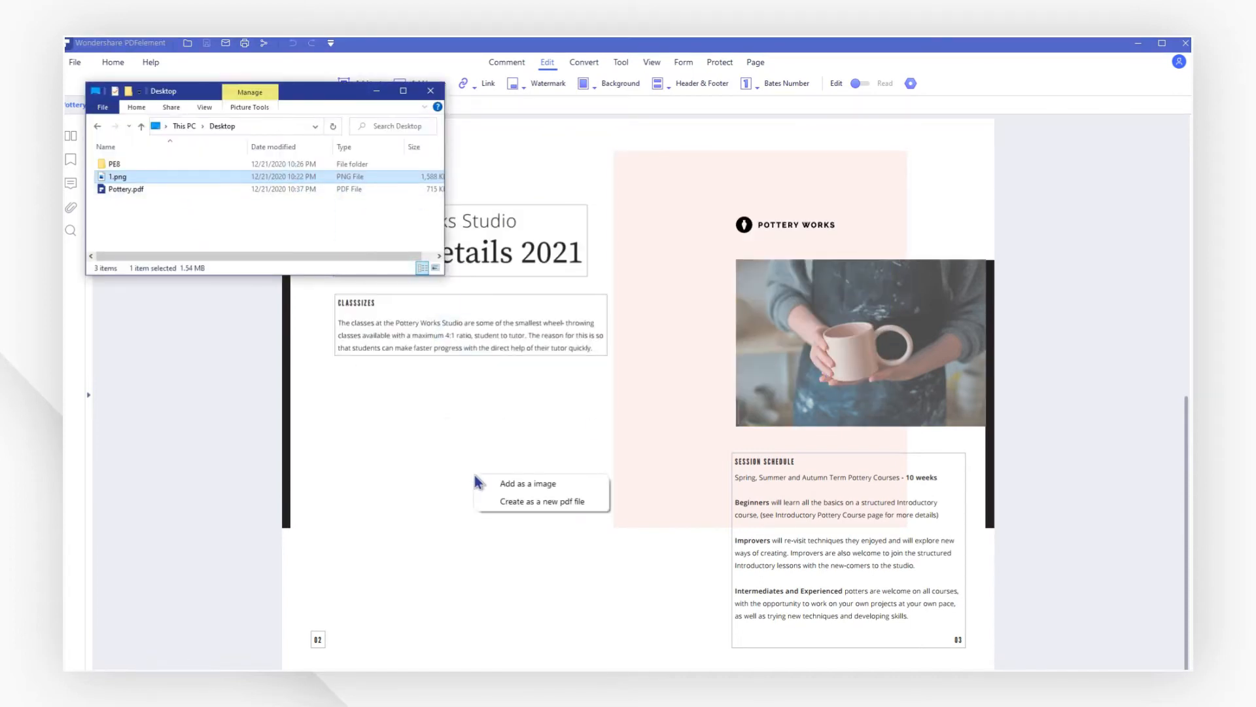
# Insert the pottery-wheel photo as an image below the class sizes text, nudge it right, tilt it and straighten it upright
pyautogui.click(527, 483)
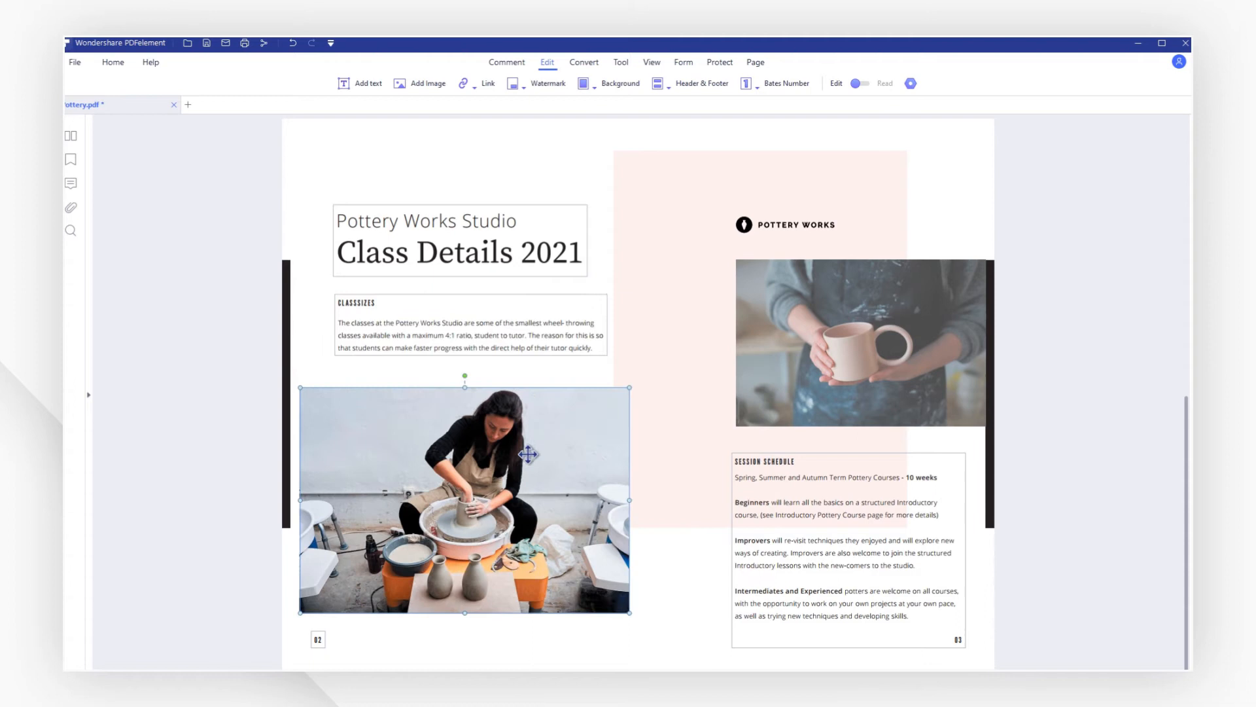
pyautogui.moveTo(529, 454); pyautogui.dragTo(521, 471)
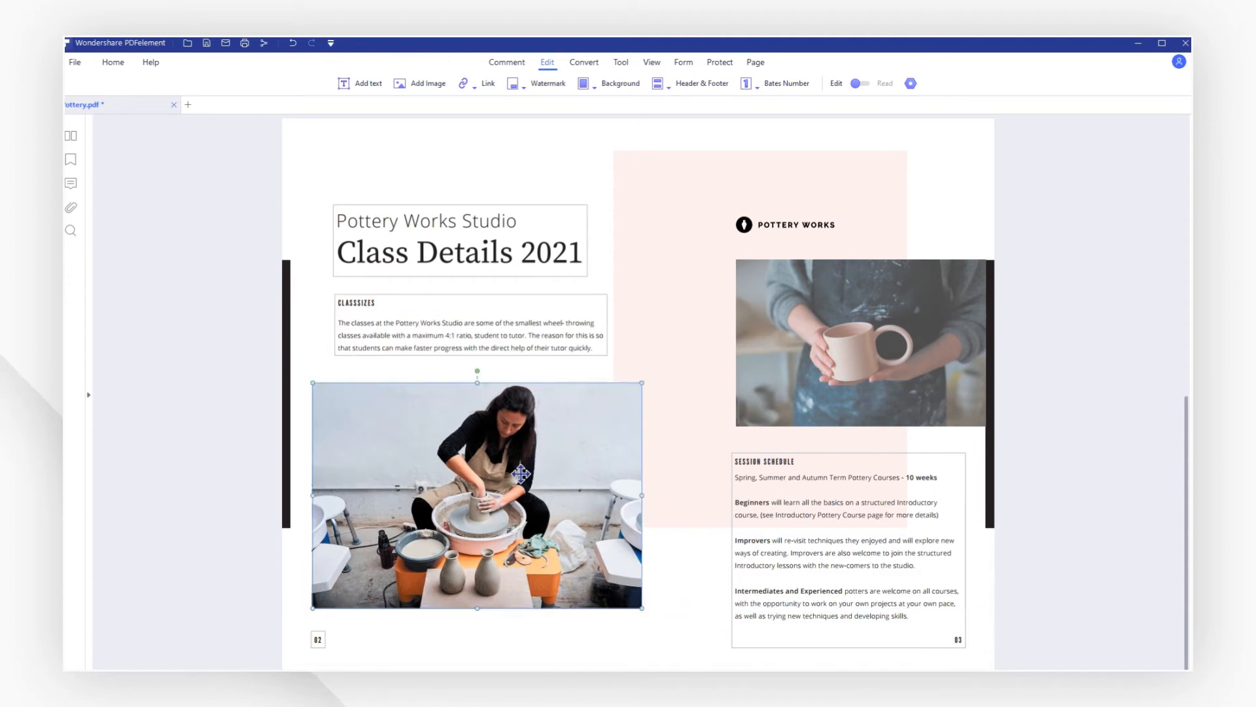
pyautogui.moveTo(476, 370); pyautogui.dragTo(513, 393)
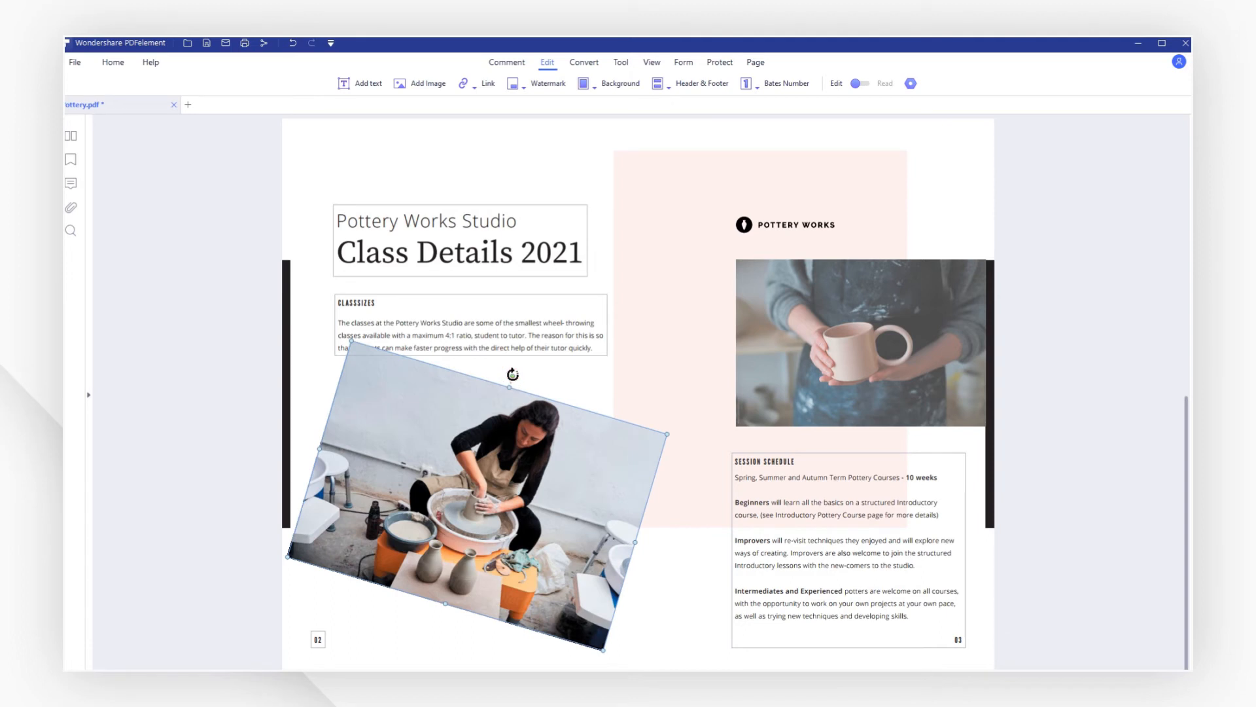
pyautogui.moveTo(513, 374); pyautogui.dragTo(477, 371)
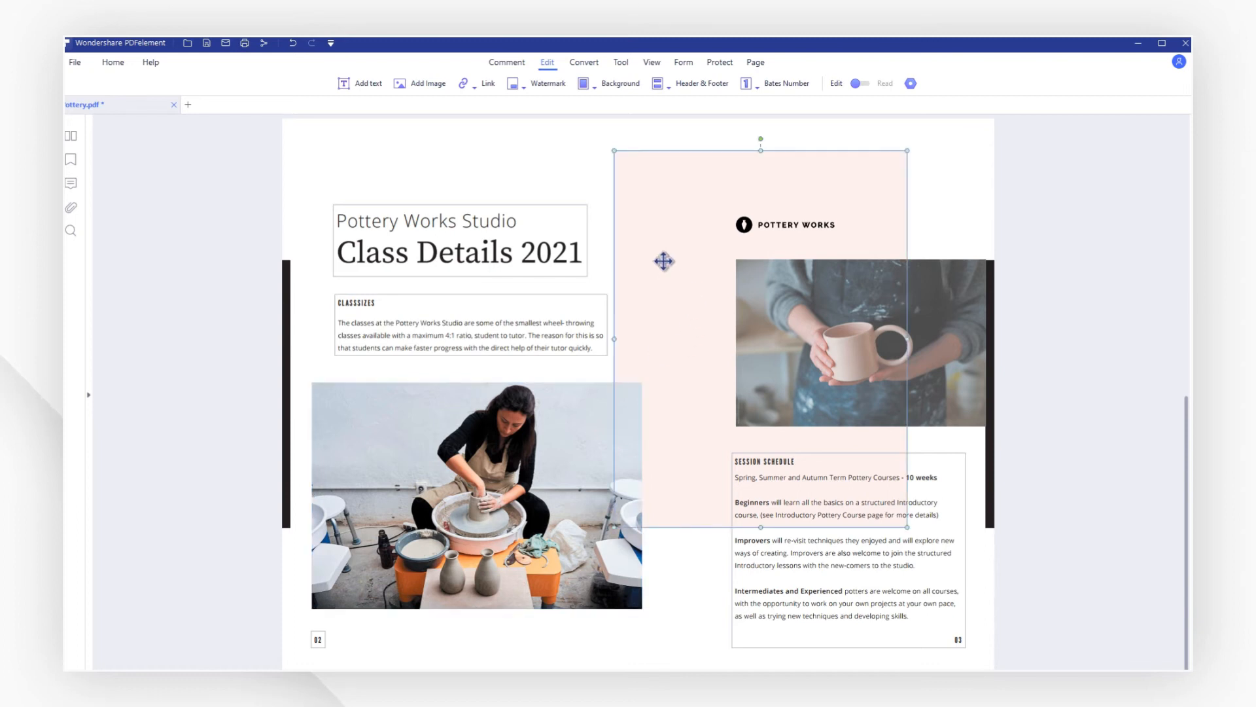
# Delete the pink background rectangle behind the Pottery Works column via its context menu
pyautogui.rightClick(664, 262)
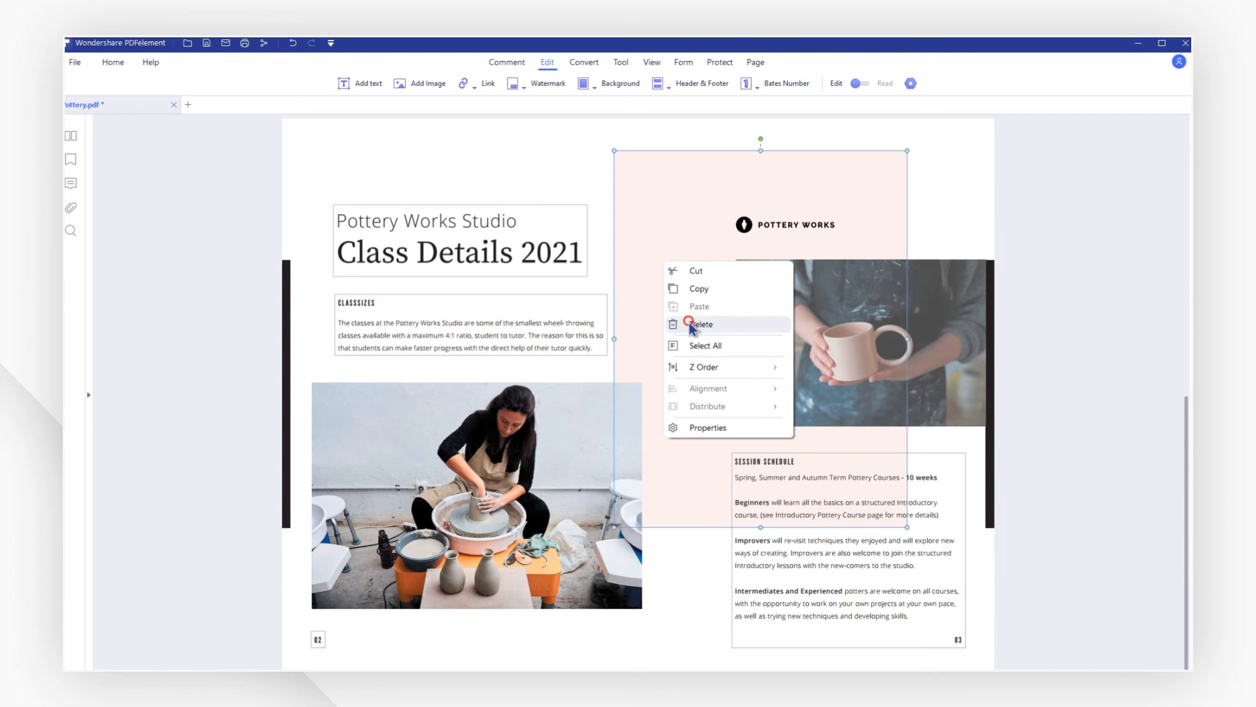
pyautogui.click(701, 324)
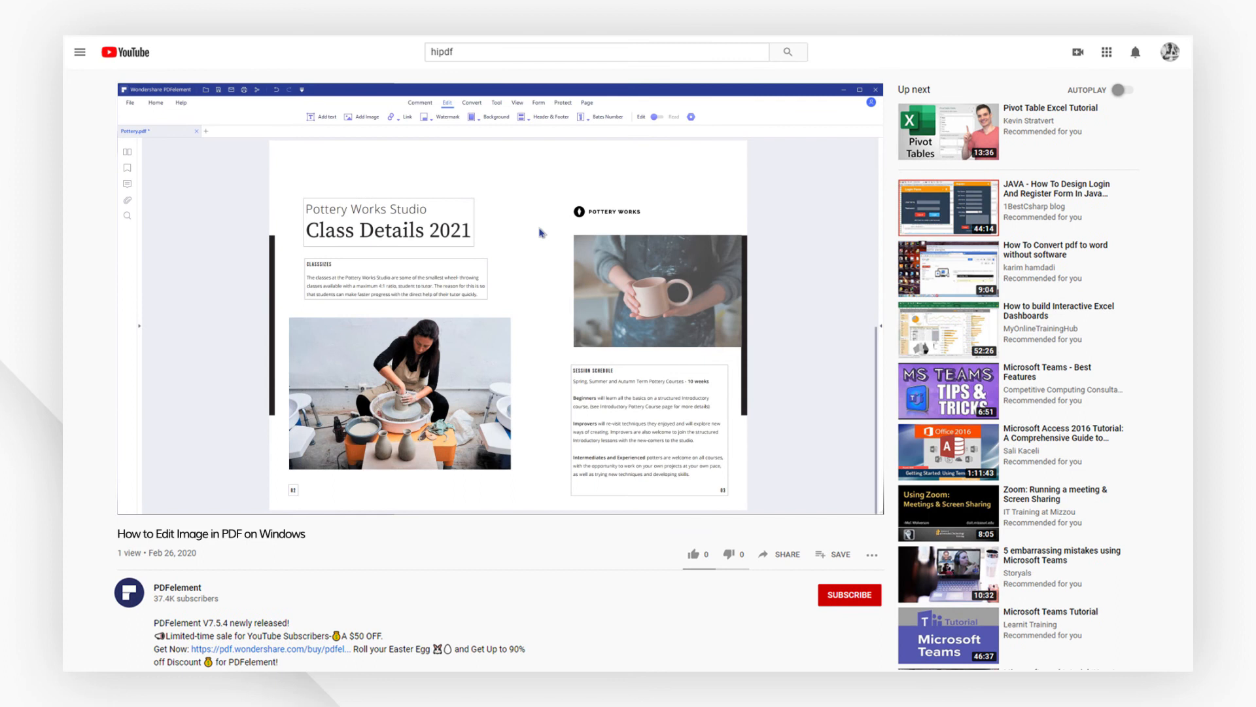
# Like the How to Edit Image in PDF on Windows video and subscribe to the PDFelement channel
pyautogui.click(690, 555)
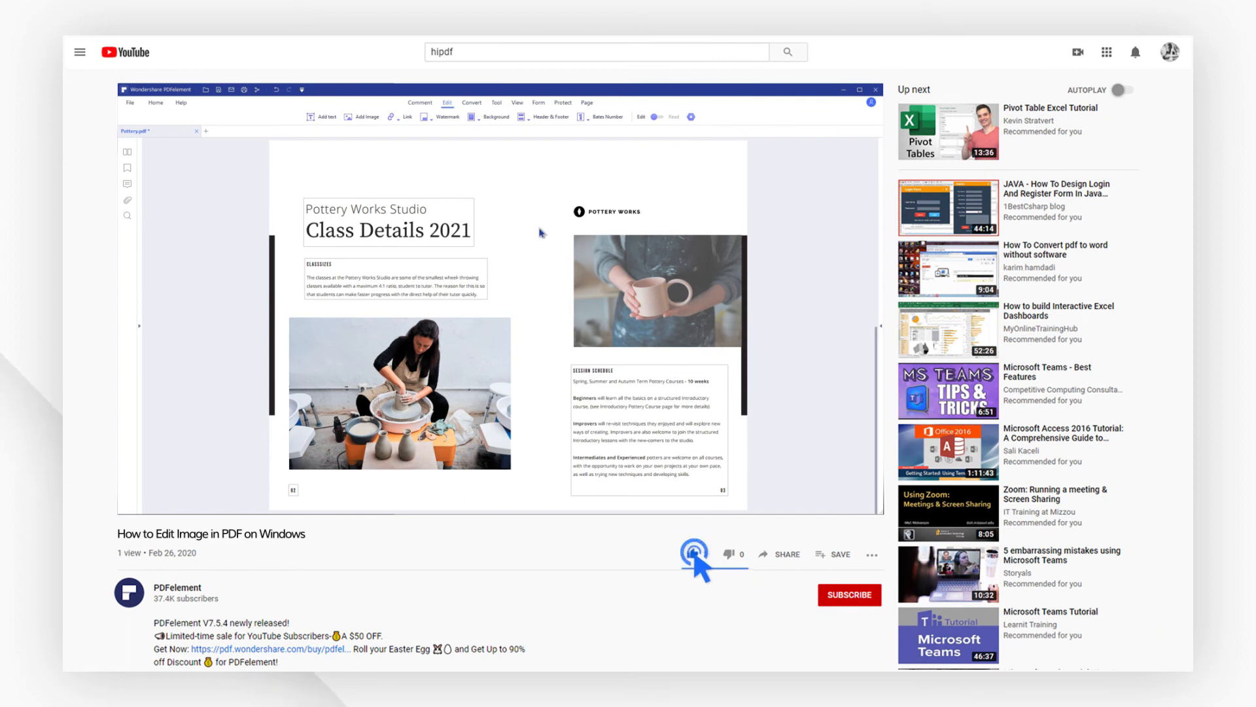
pyautogui.click(694, 553)
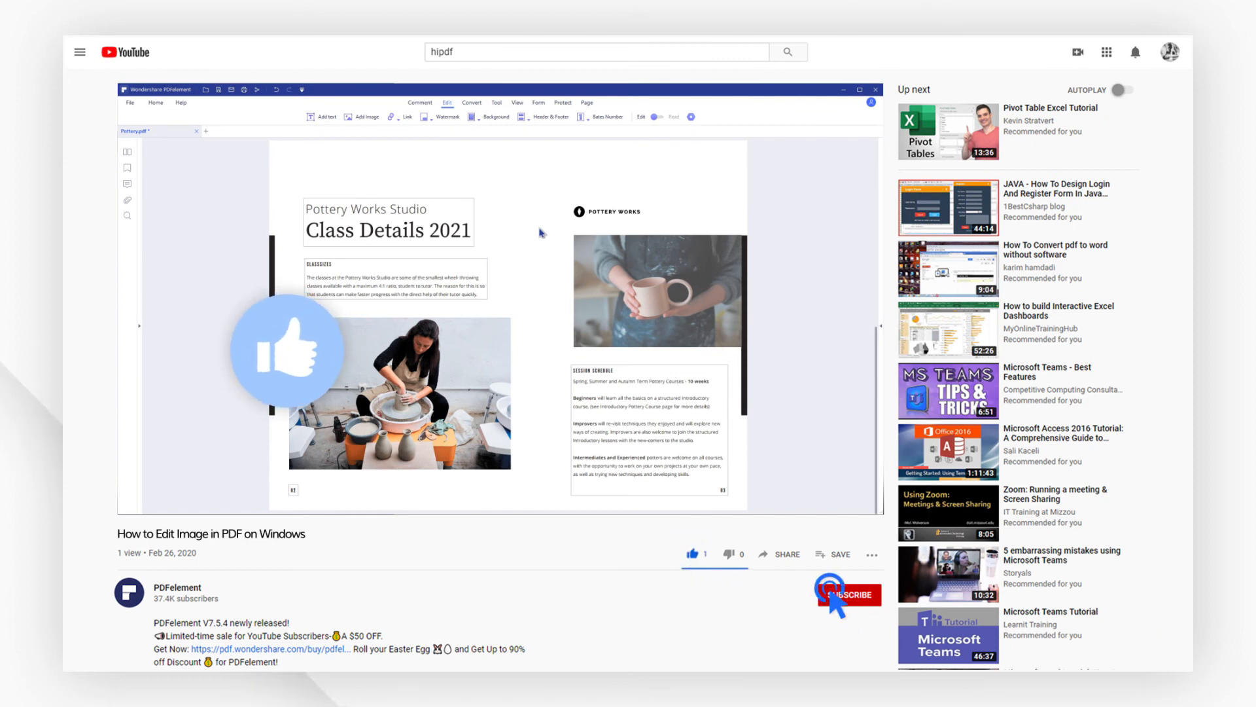
pyautogui.click(850, 594)
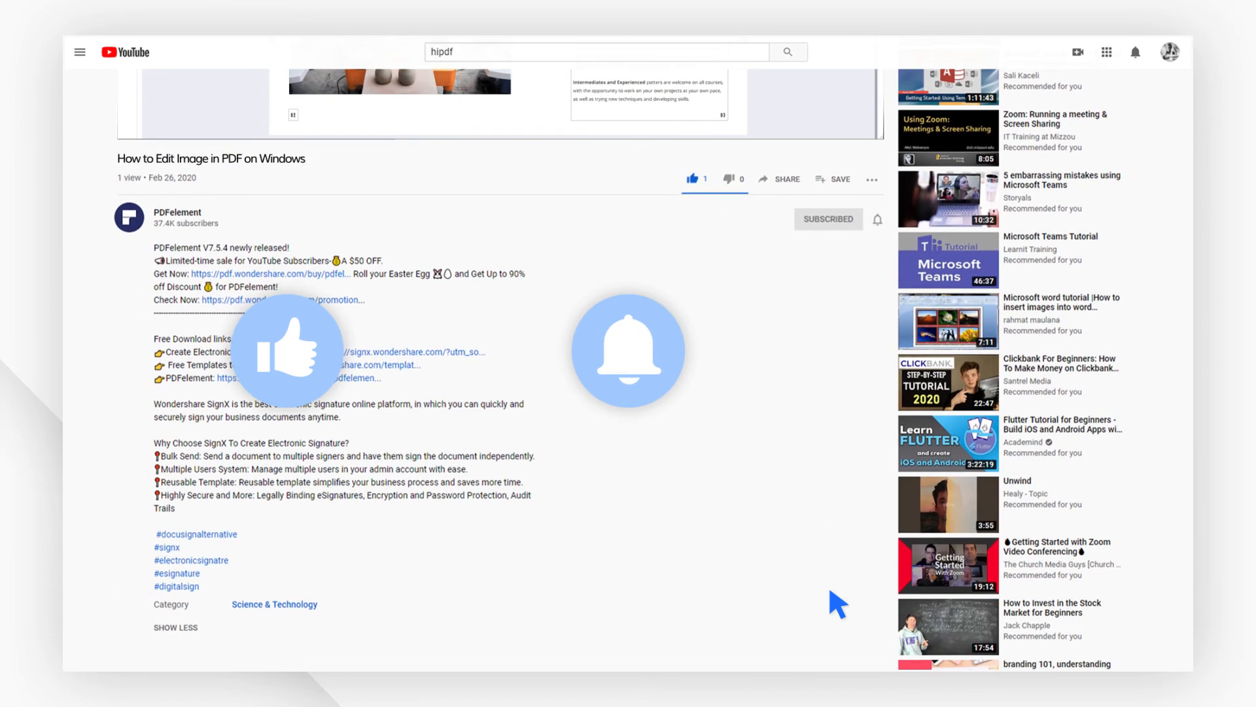
pyautogui.moveTo(968, 349)
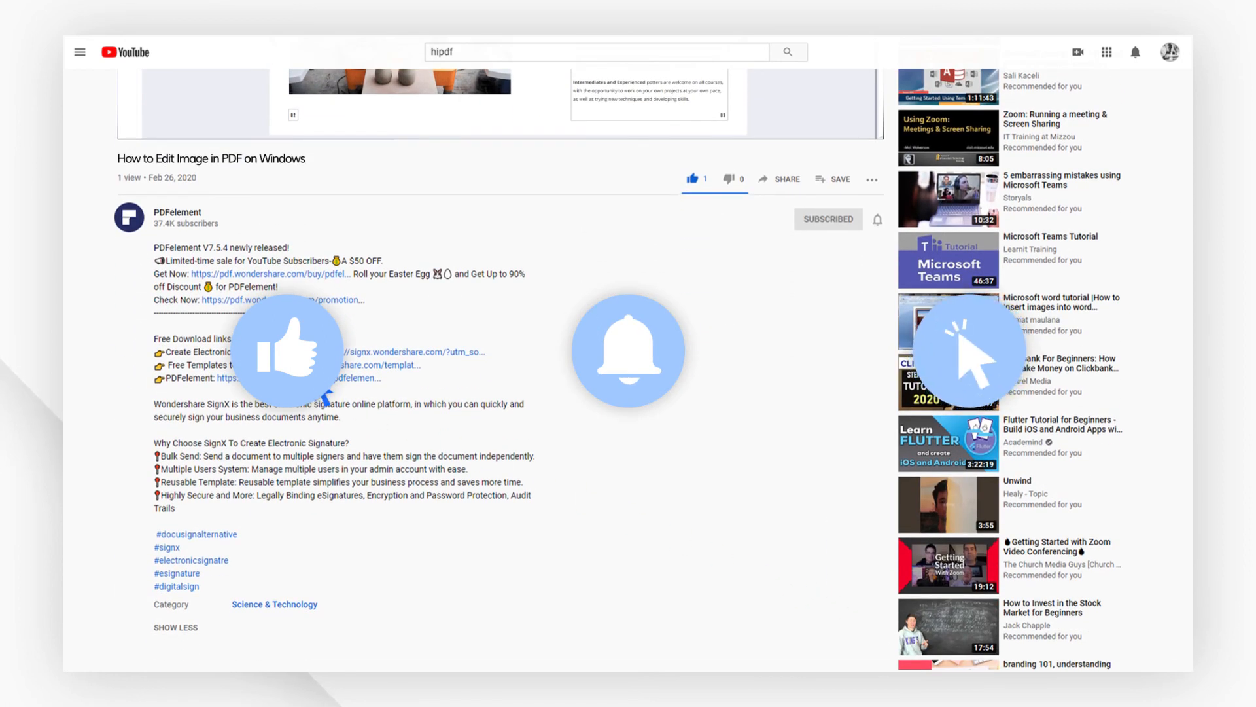
pyautogui.moveTo(228, 307)
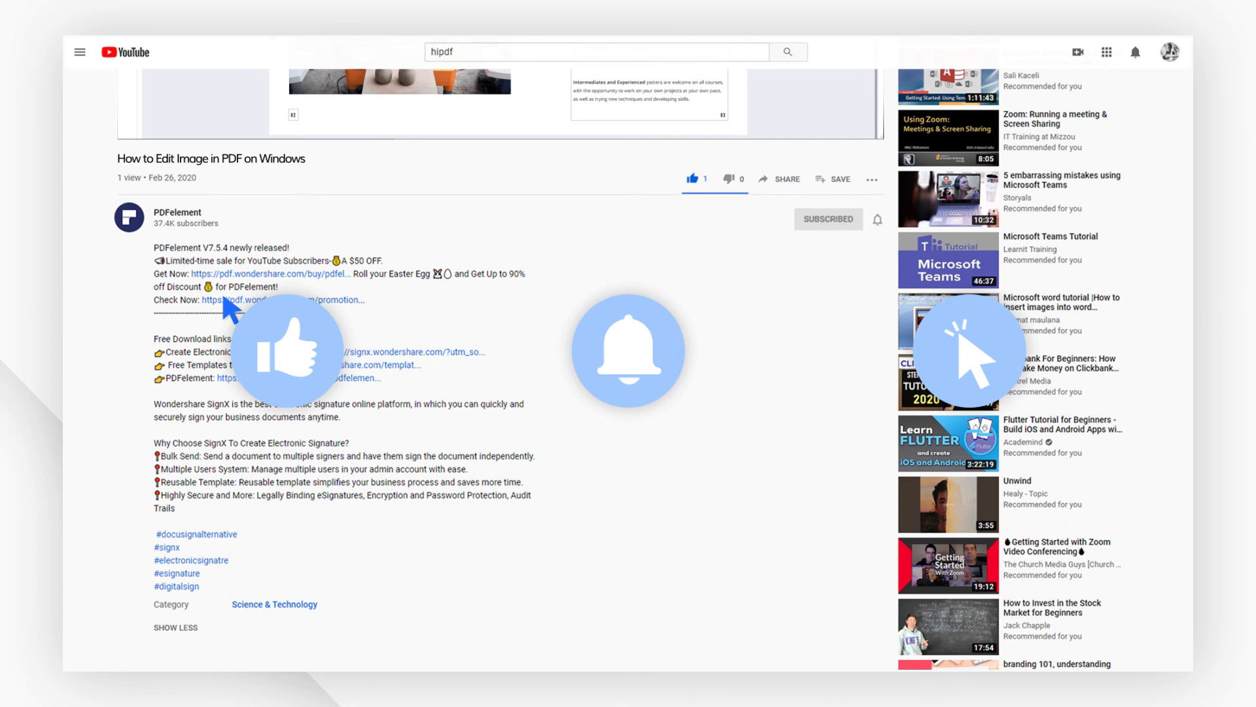